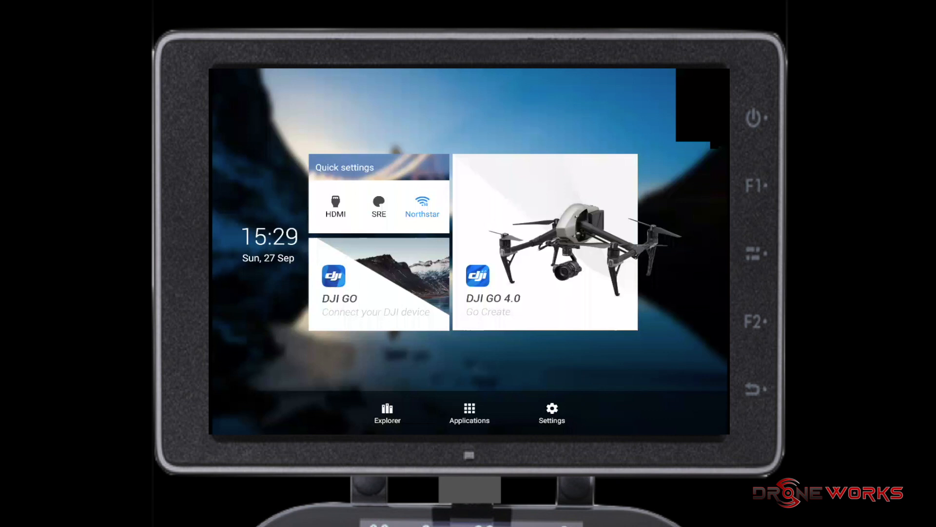
- Open the Applications list from the CrystalSky home screen
left_click(469, 414)
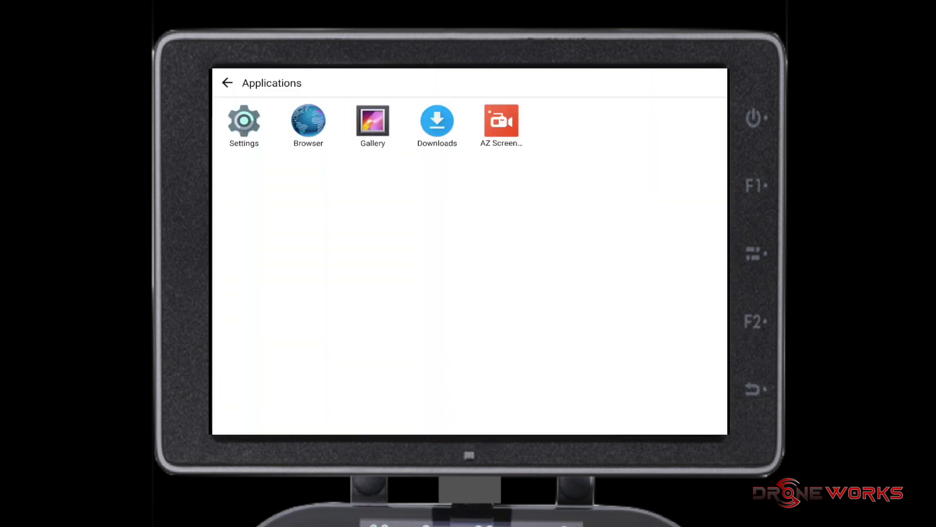
- Launch Browser and scroll the drone-works.com/maps page down to the APK download links
left_click(308, 120)
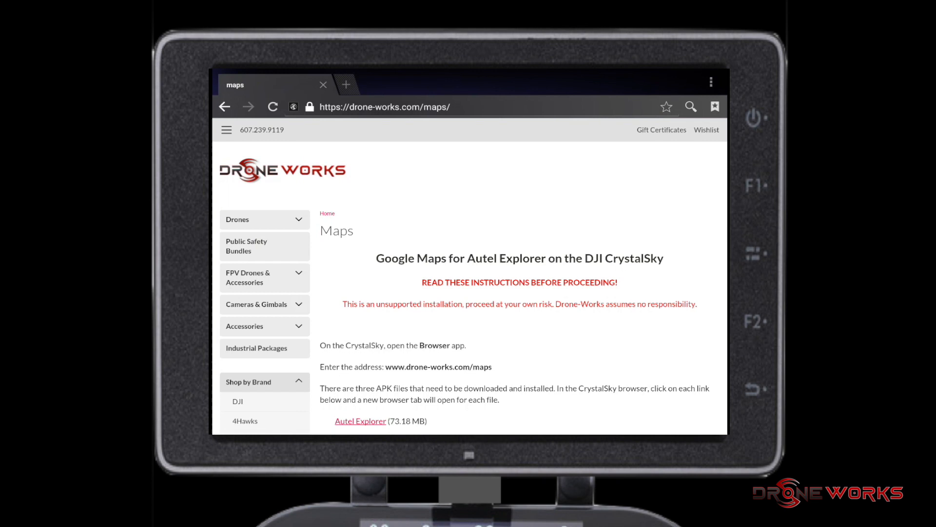
scroll("down", 3)
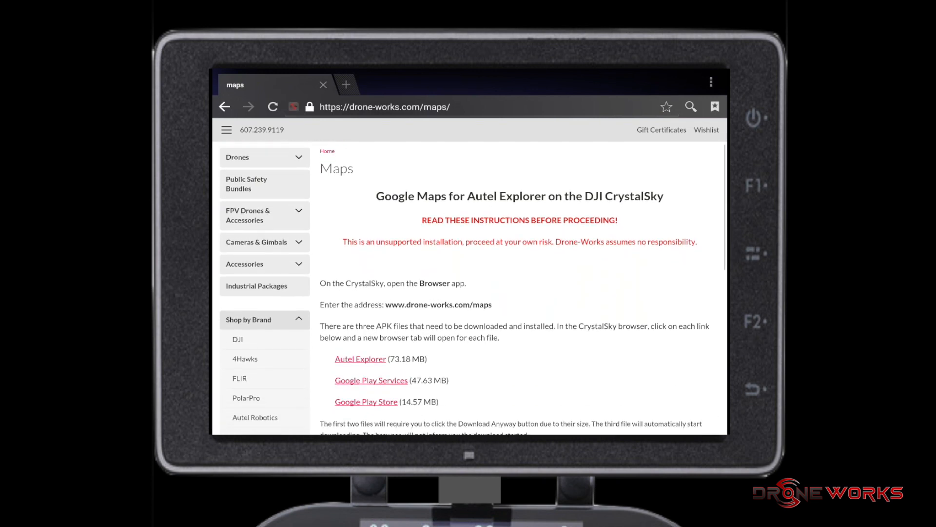
scroll("down", 3)
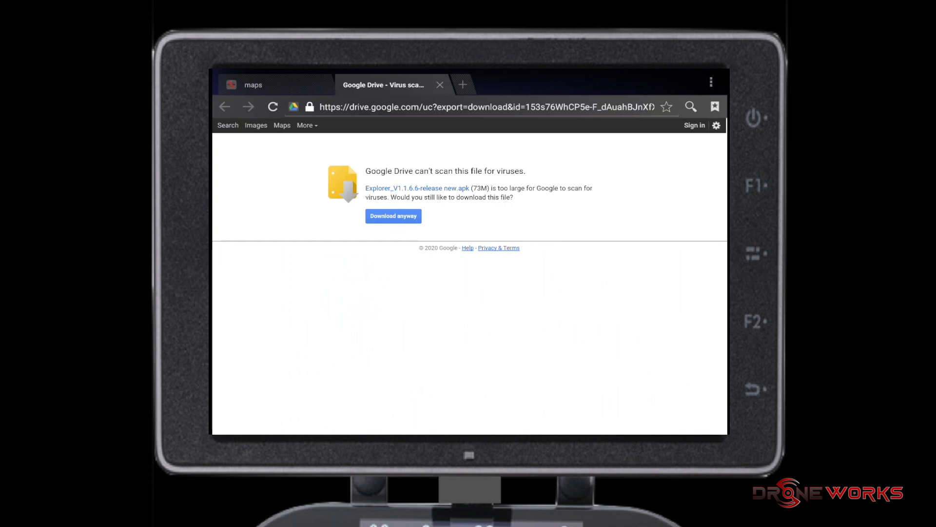
- Download the Autel Explorer and Google Play Services APKs, accepting Google Drive's large-file warnings
left_click(393, 215)
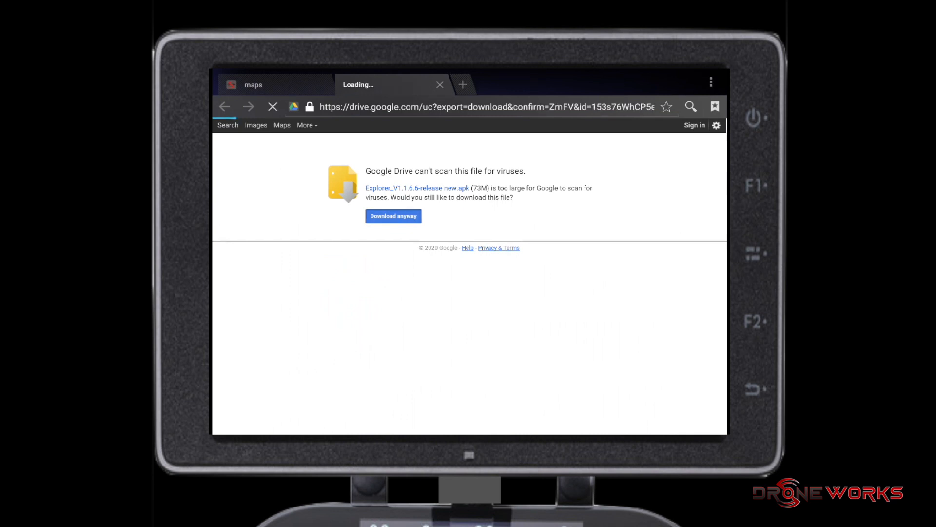
left_click(393, 216)
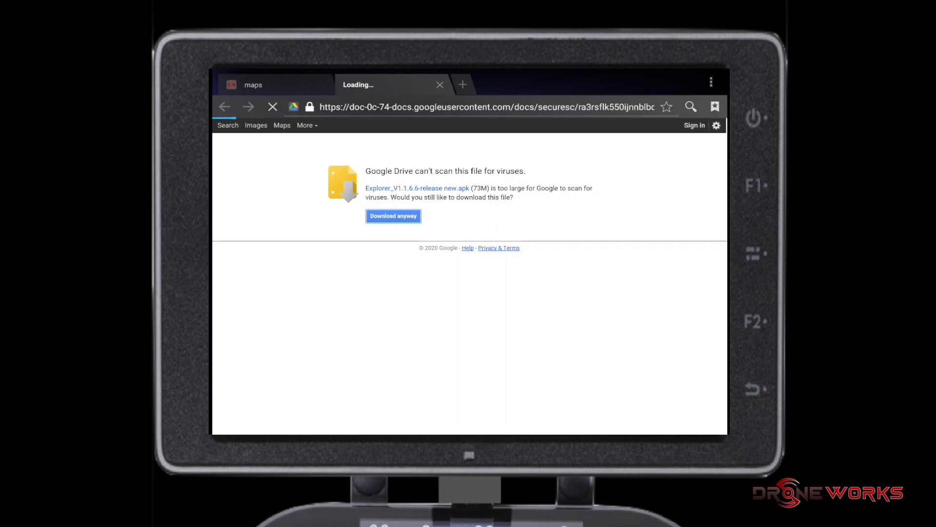
left_click(253, 85)
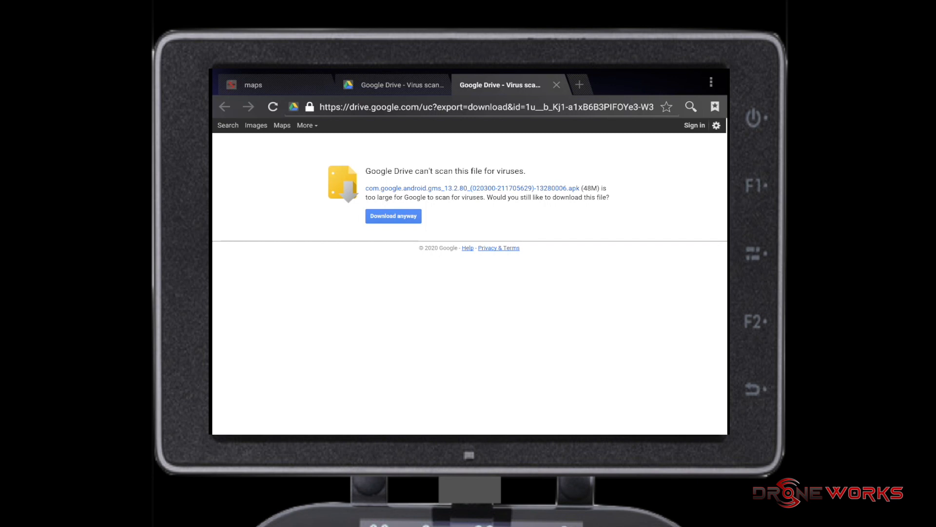
left_click(393, 216)
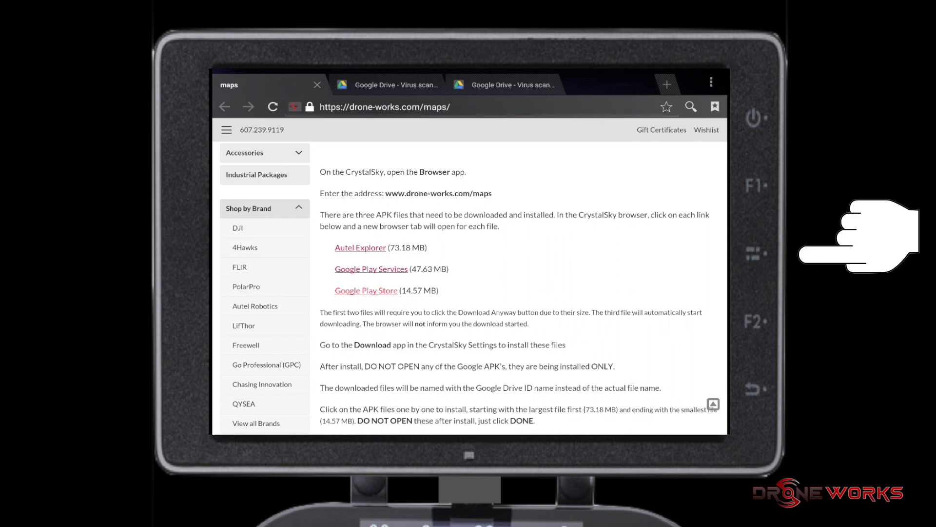
mouse_move(836, 245)
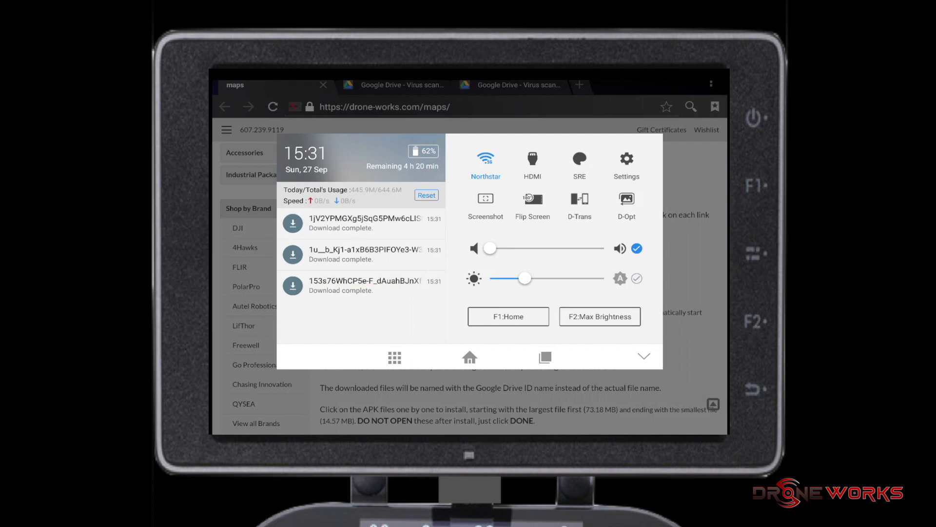
- Check the three APK downloads finished and open the Downloads app from the apps grid
left_click(394, 357)
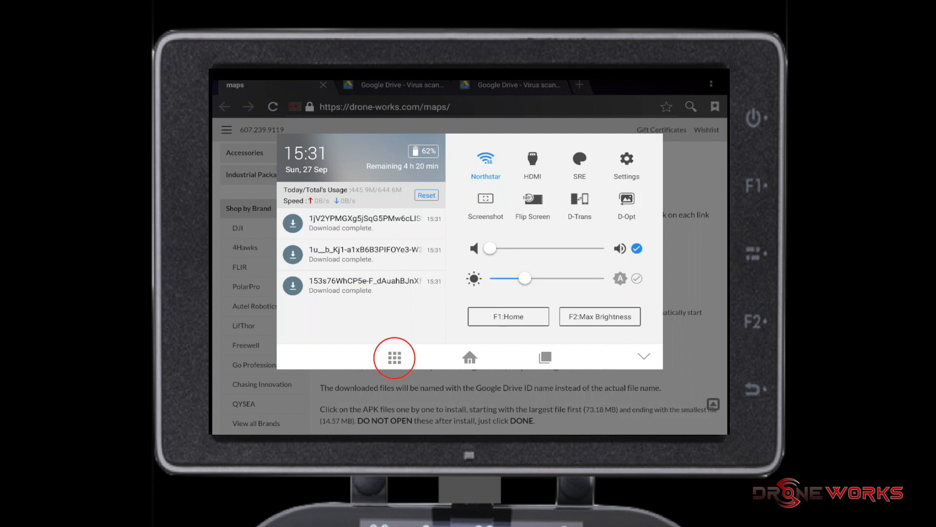
left_click(394, 357)
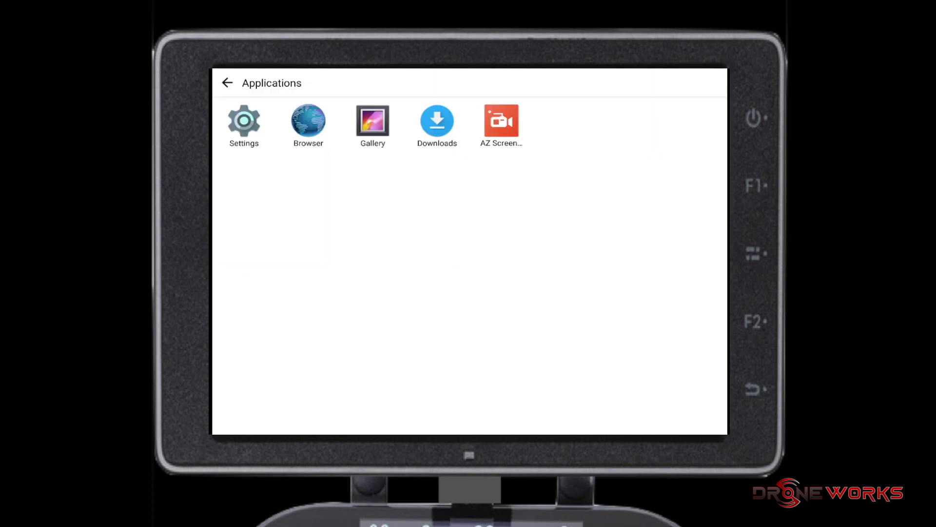
left_click(436, 120)
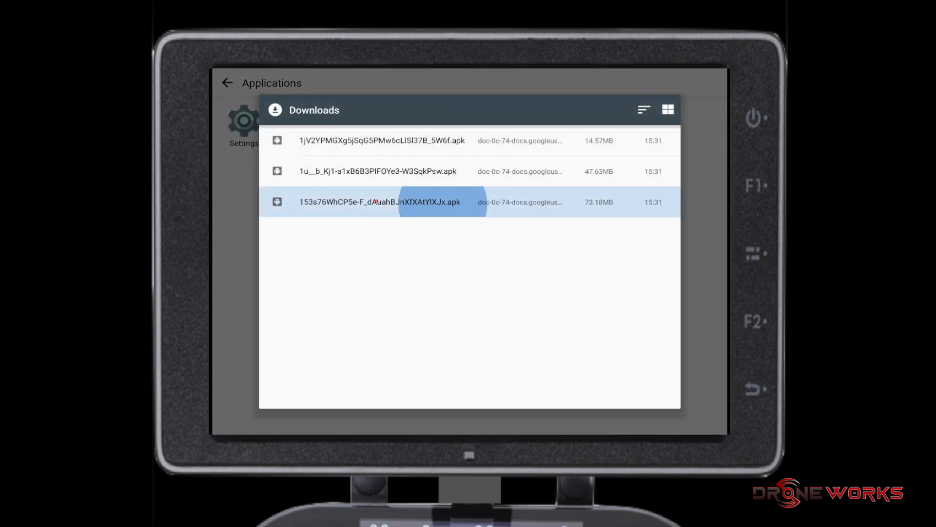
- Install the 73.18 MB Autel Explorer and the Google Play Store APKs, closing each with Done
left_click(381, 202)
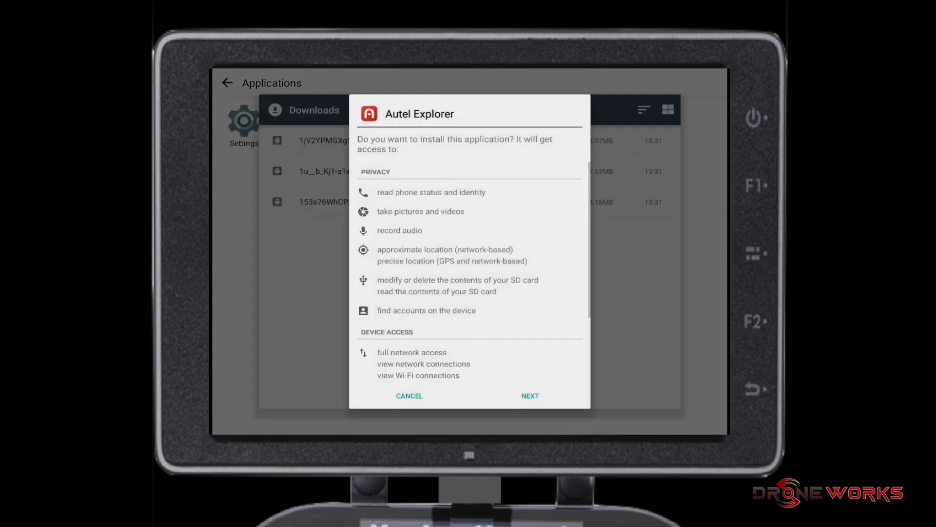
left_click(530, 396)
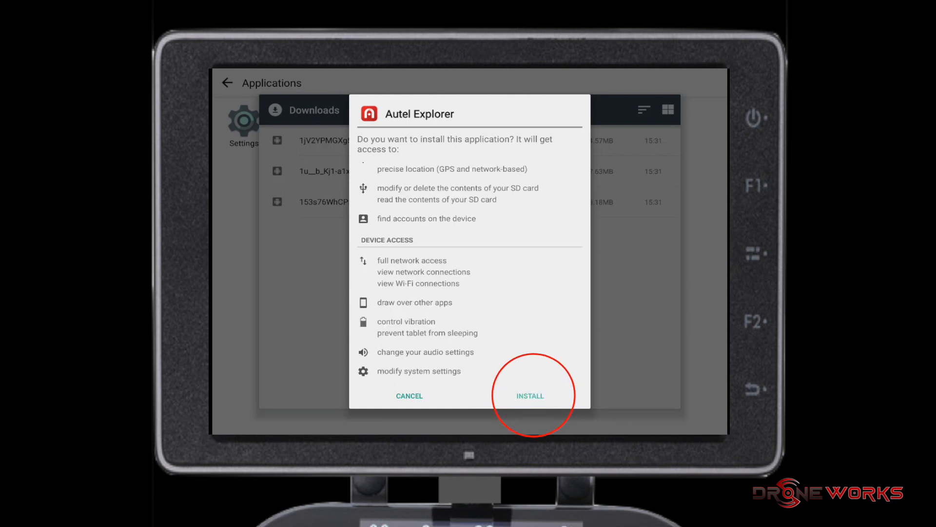
left_click(529, 396)
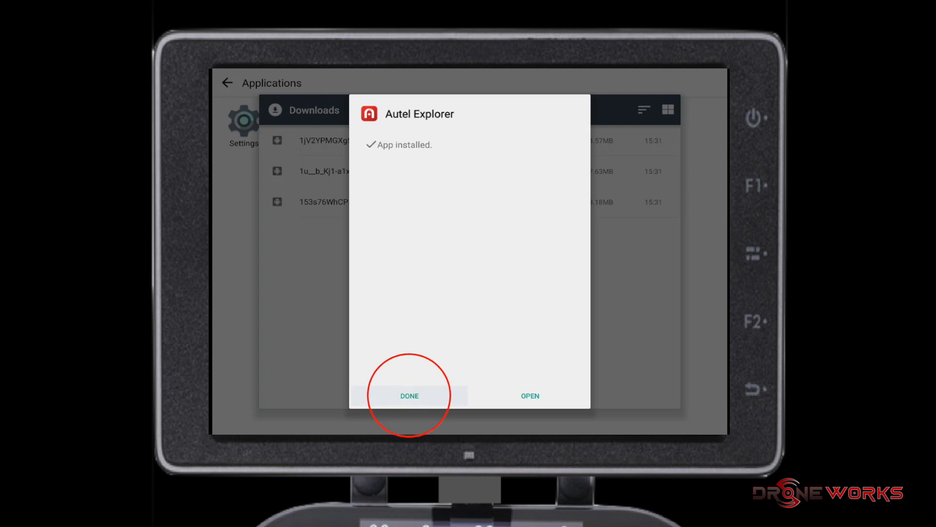
left_click(409, 395)
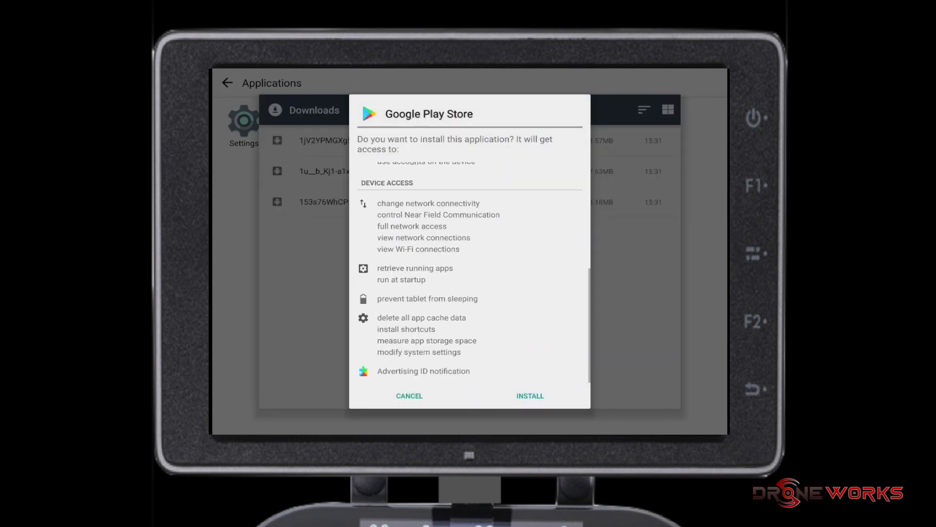
left_click(529, 395)
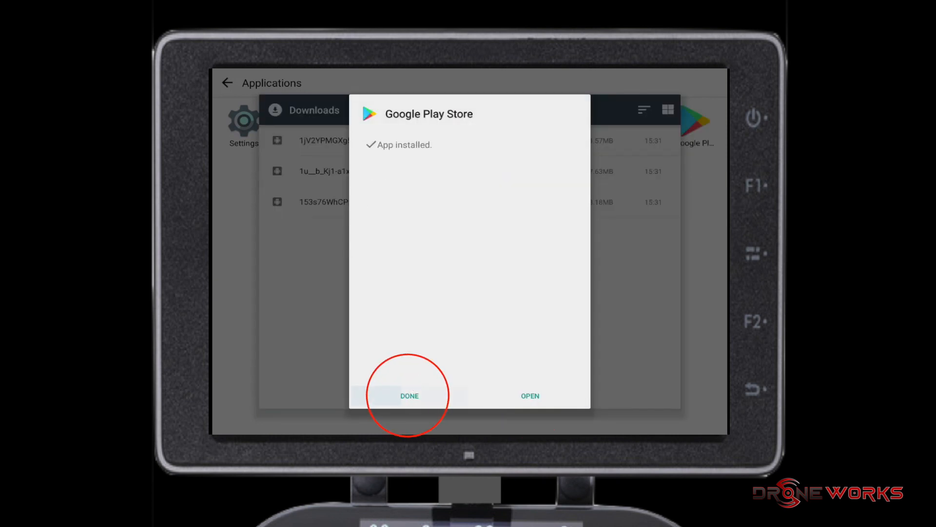
left_click(409, 396)
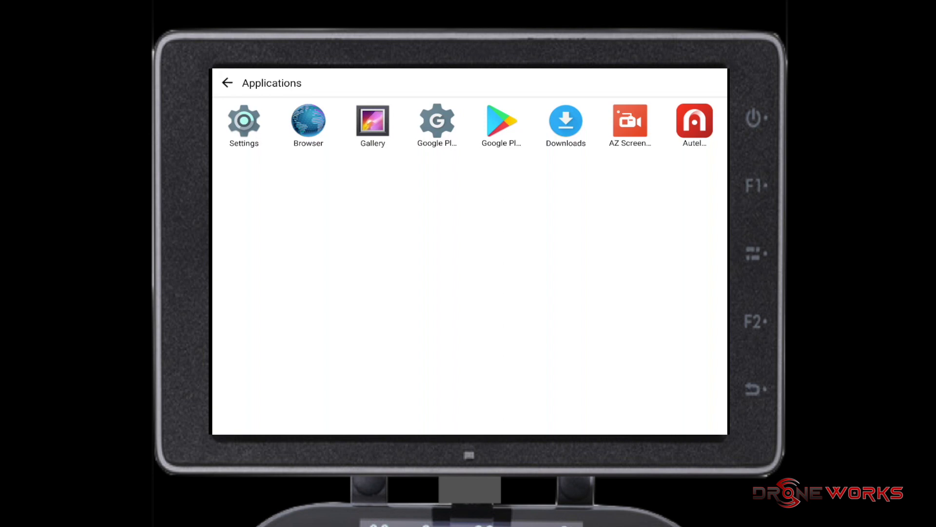
- Launch Autel Explorer and tap Camera to reach the Google map flight screen
left_click(694, 121)
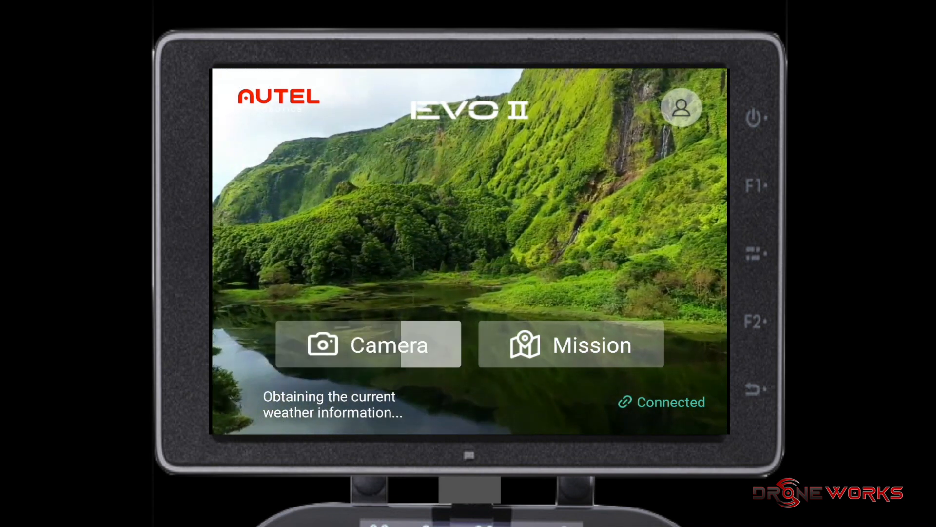
left_click(369, 344)
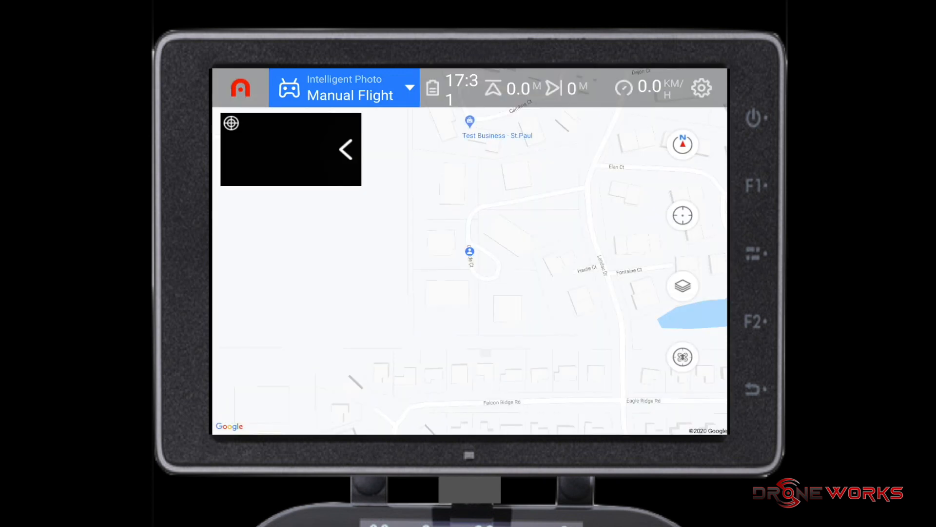
- Set the Explorer flight map type to Hybrid satellite imagery via the layers button
left_click(682, 286)
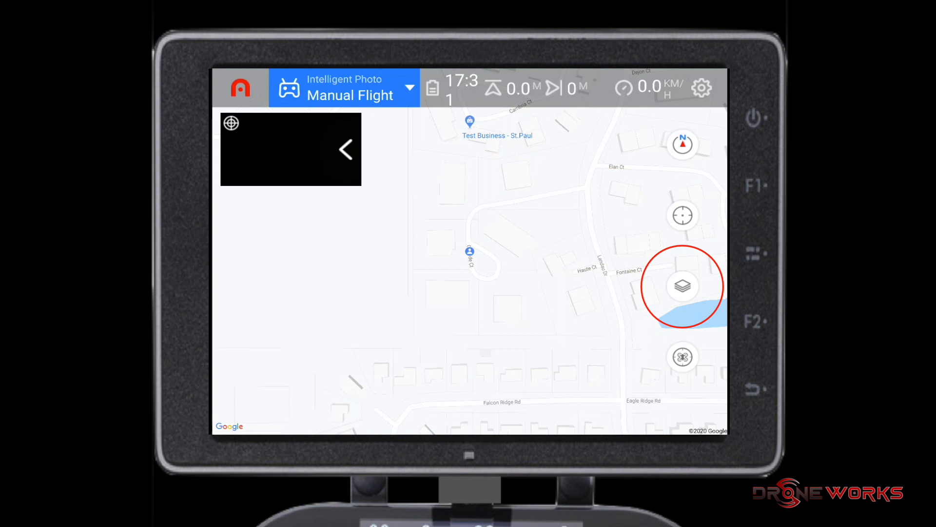
left_click(682, 285)
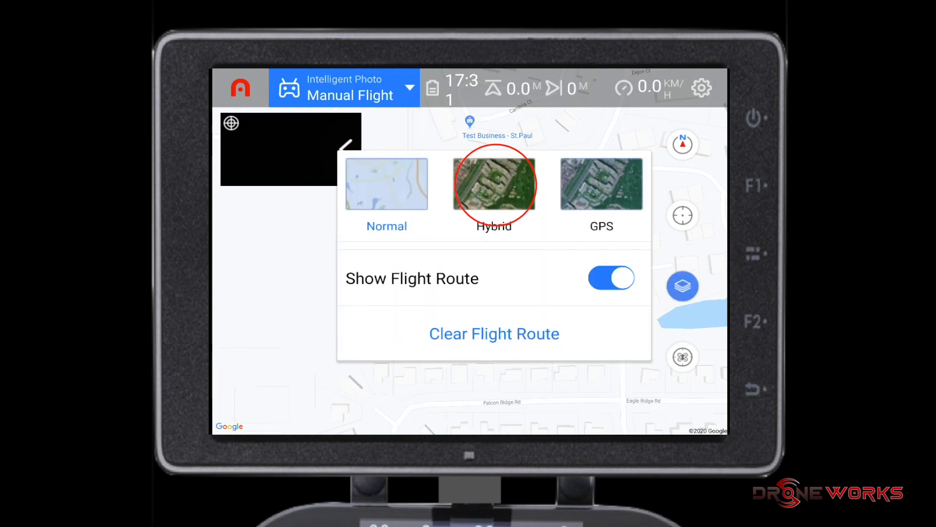
left_click(682, 286)
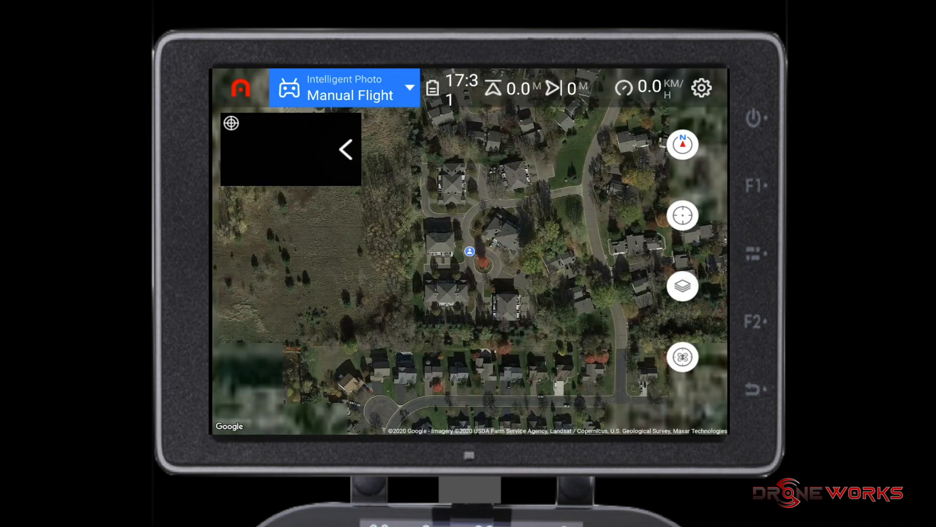